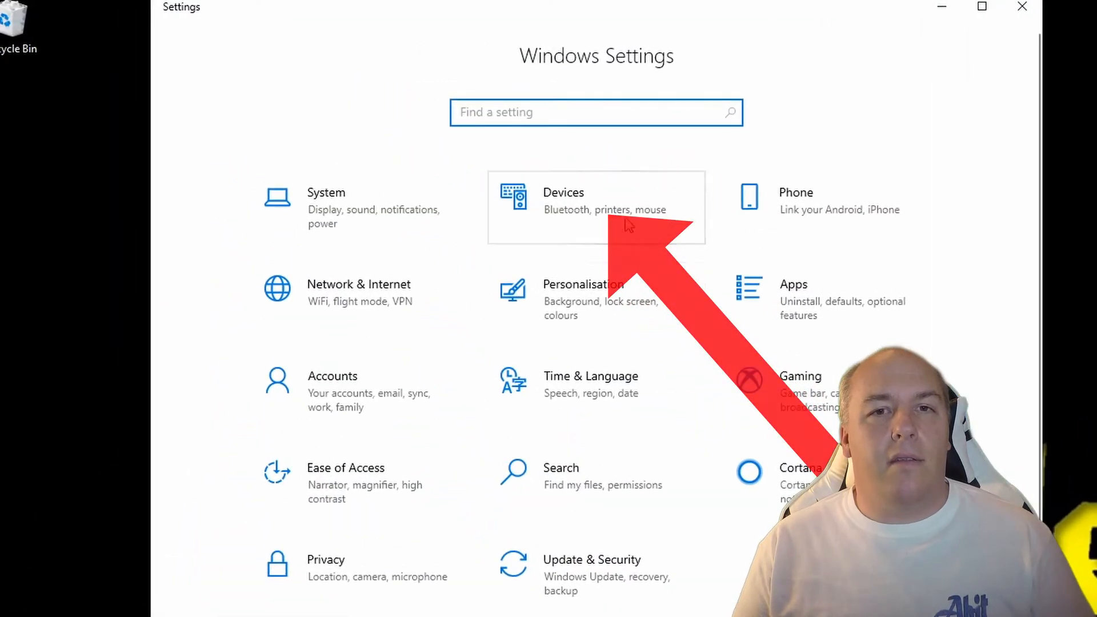
Step: Go to the Devices section from the Settings home page
left_click(563, 201)
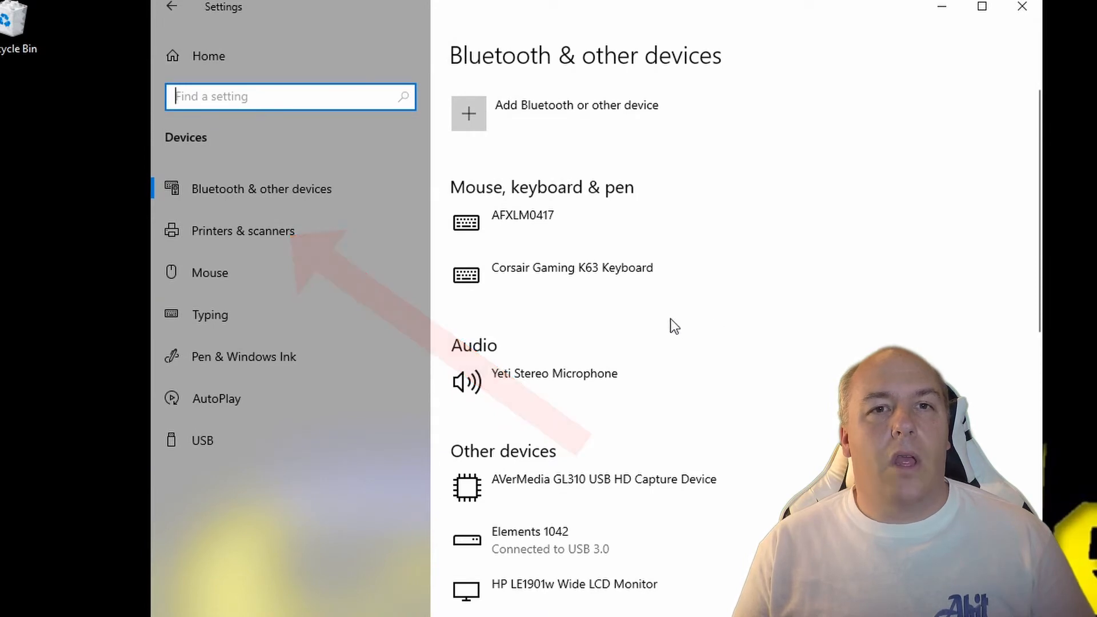
mouse_move(263, 236)
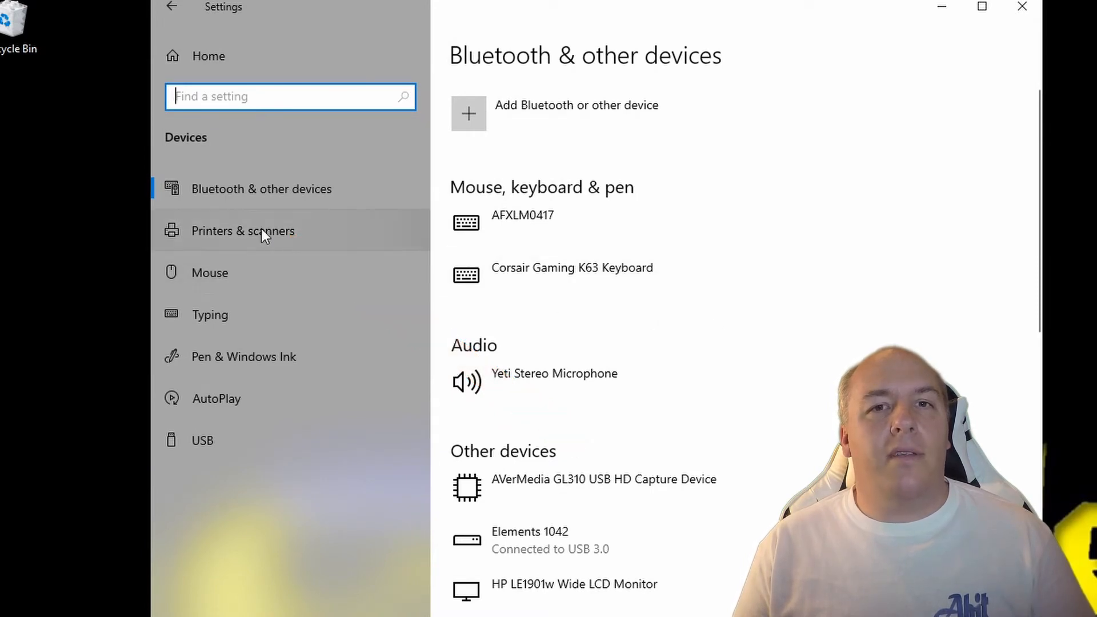
Step: Show the Printers & scanners page listing Fax, Print to PDF, XPS and OneNote
left_click(242, 231)
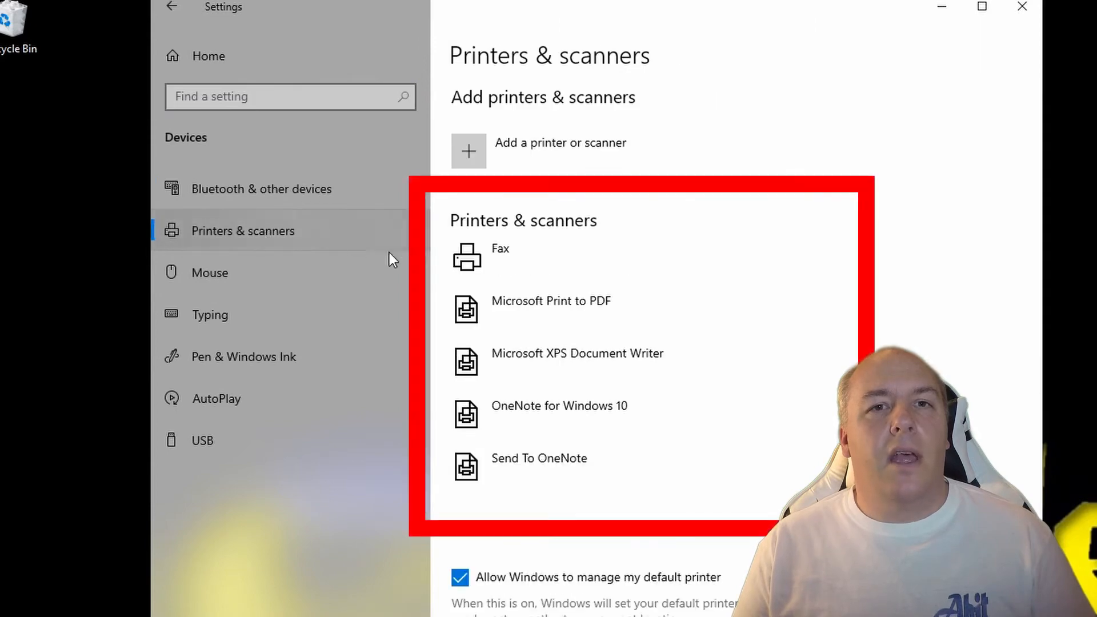
mouse_move(892, 319)
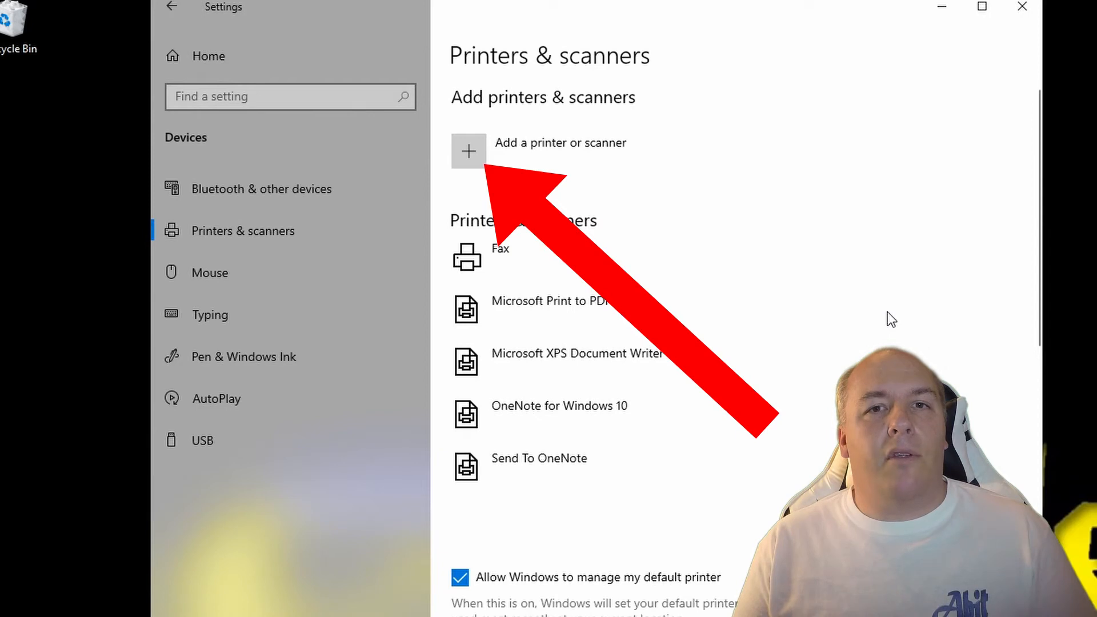
Step: Search for printers until OfficeBW (HP LaserJet P2055dn) appears, then view other ways to find one
left_click(468, 151)
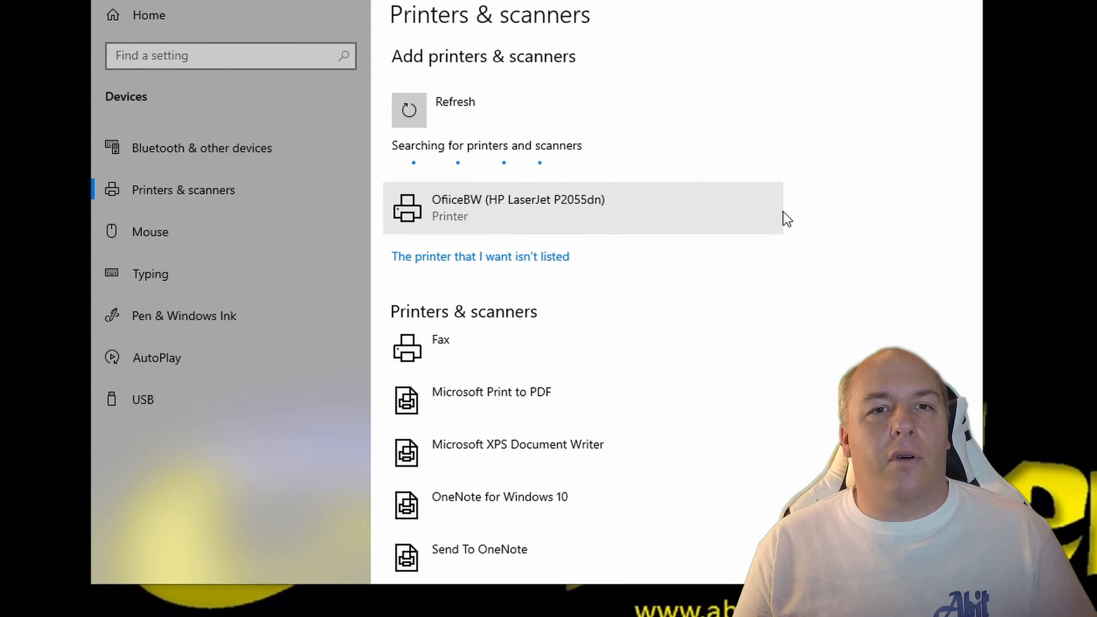
left_click(480, 256)
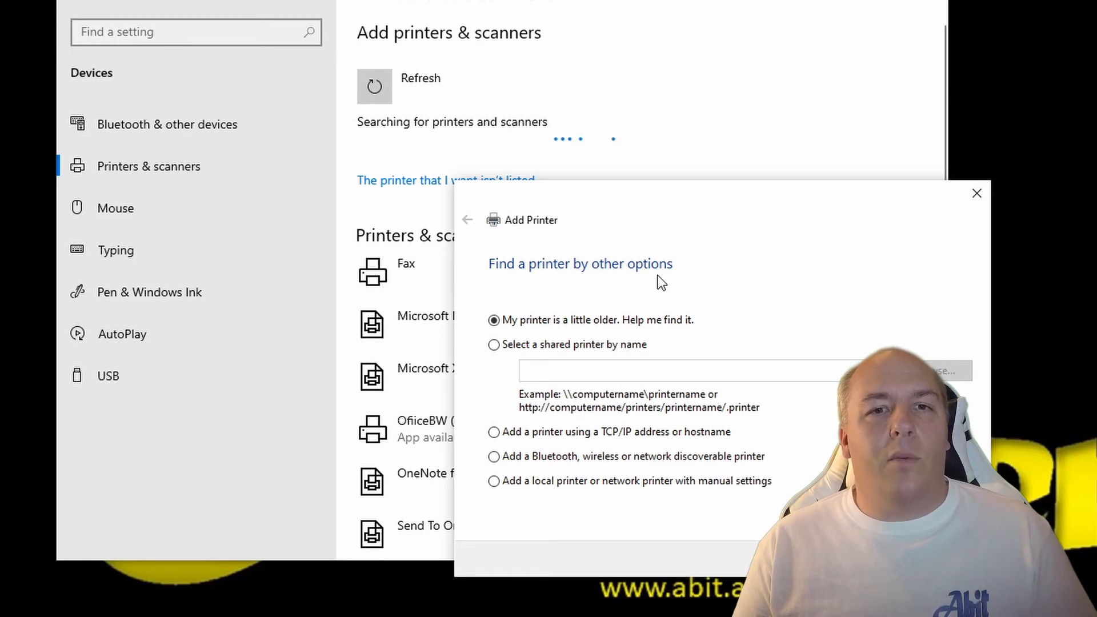
left_click(977, 193)
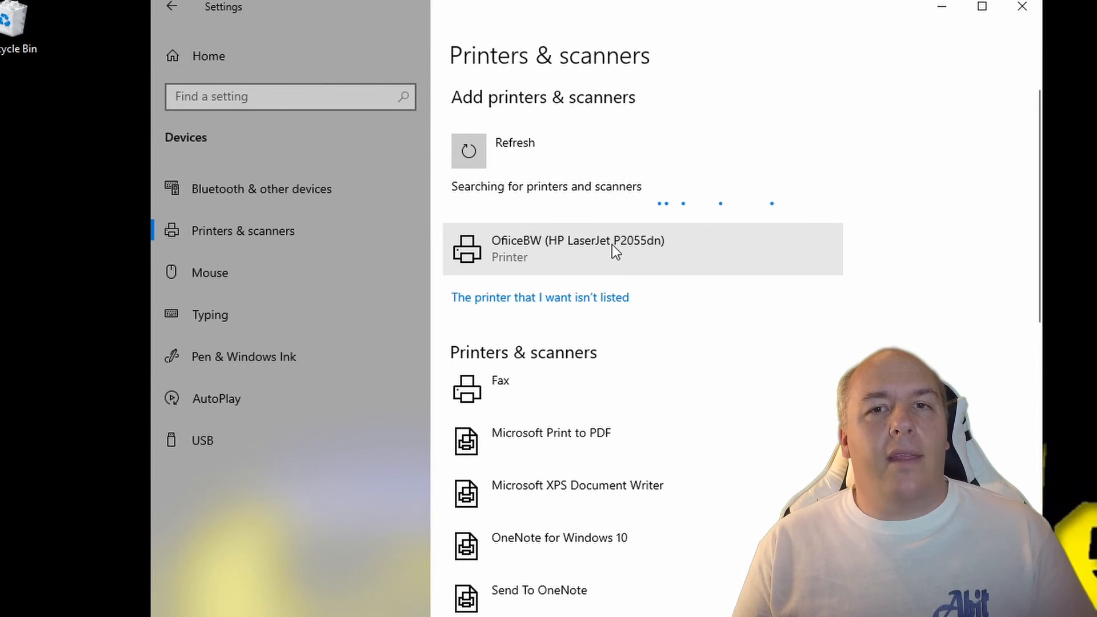
Step: Add the OfficeBW (HP LaserJet P2055dn) printer so it reports Ready and launch its HP Smart app
left_click(616, 247)
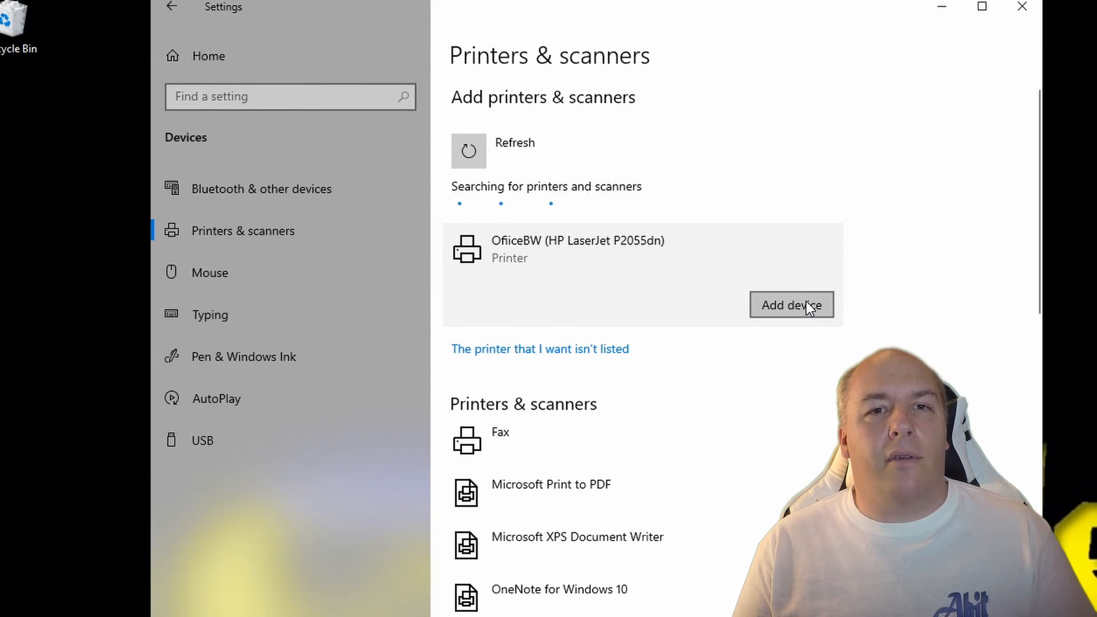
left_click(790, 305)
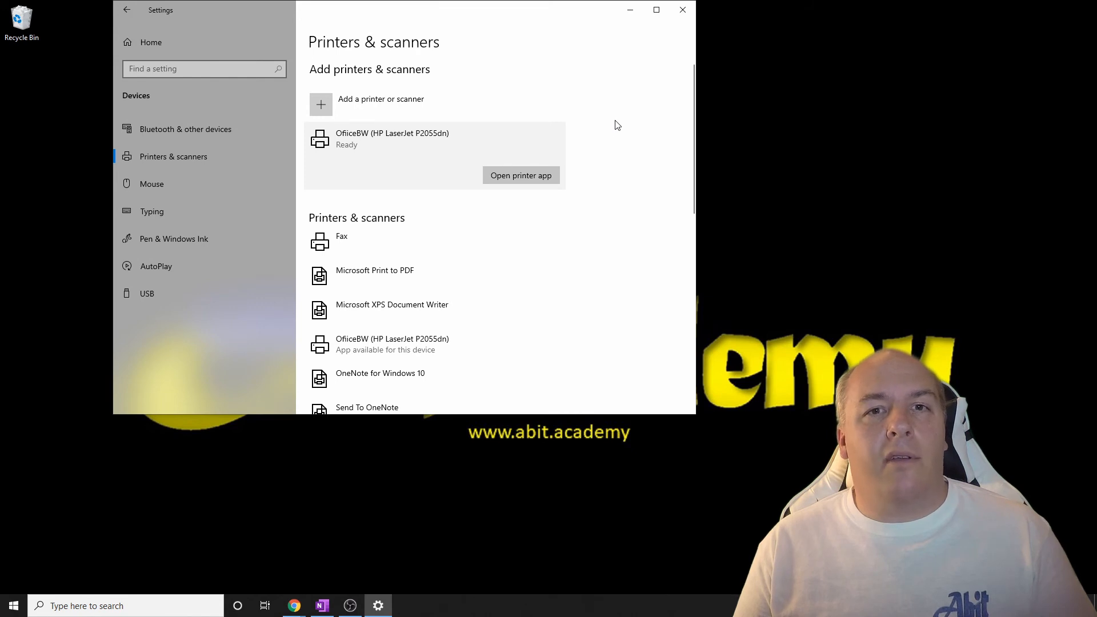
left_click(521, 175)
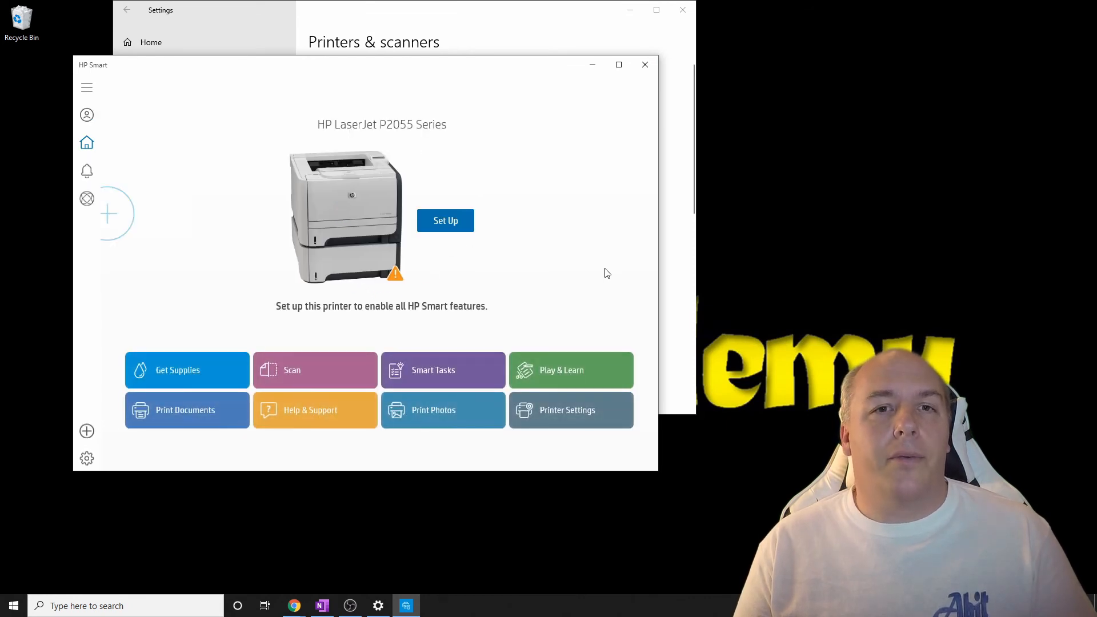
mouse_move(644, 64)
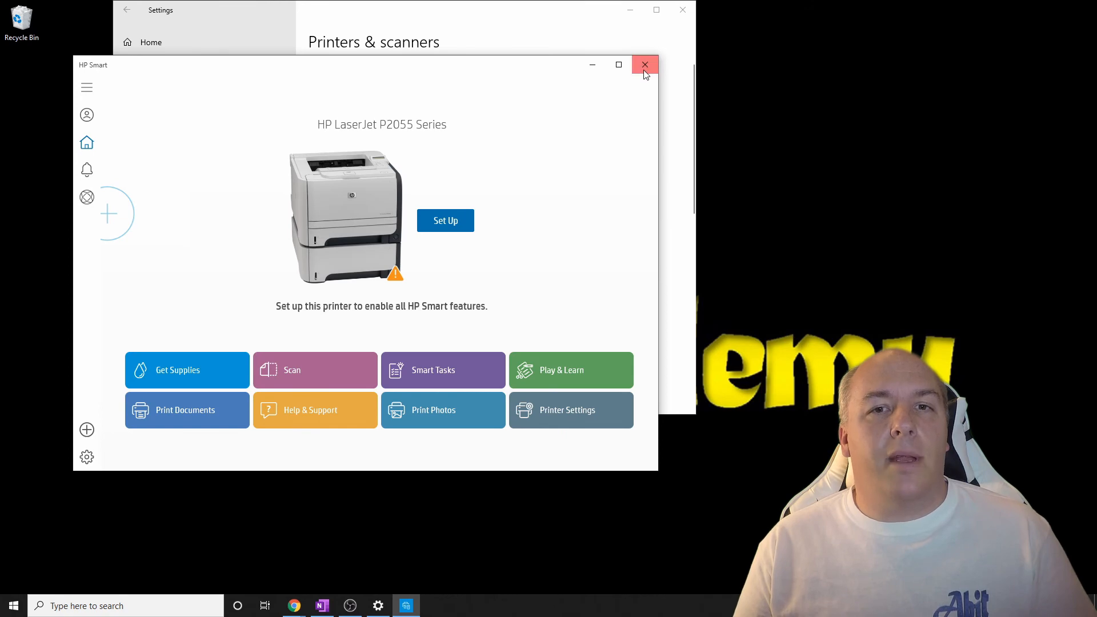
Step: Close the HP Smart window to return to Printers & scanners
left_click(644, 64)
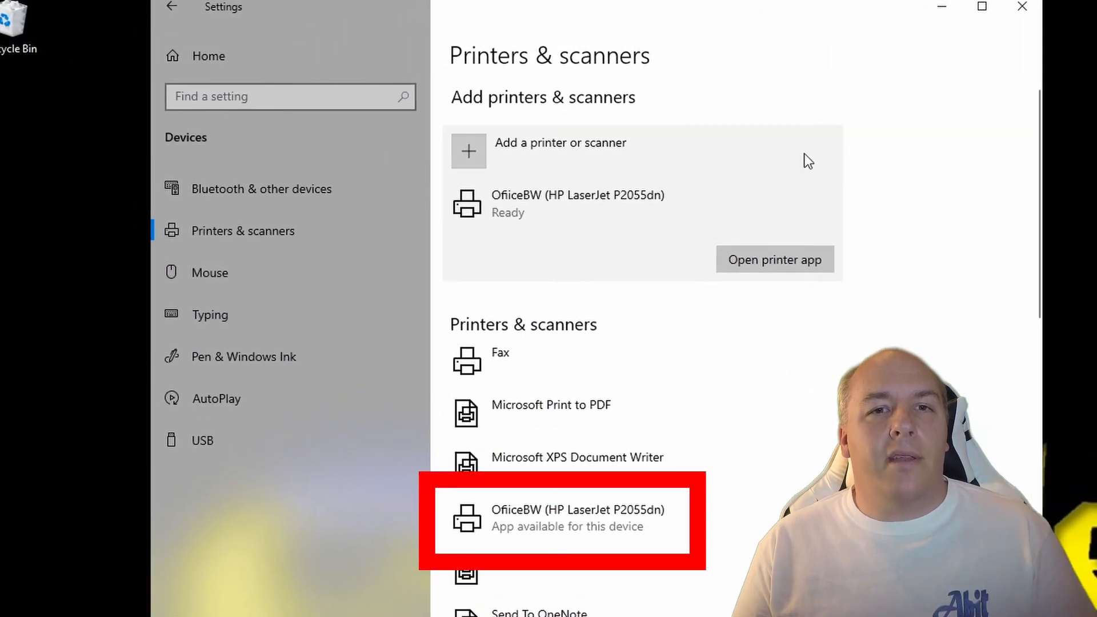
mouse_move(734, 328)
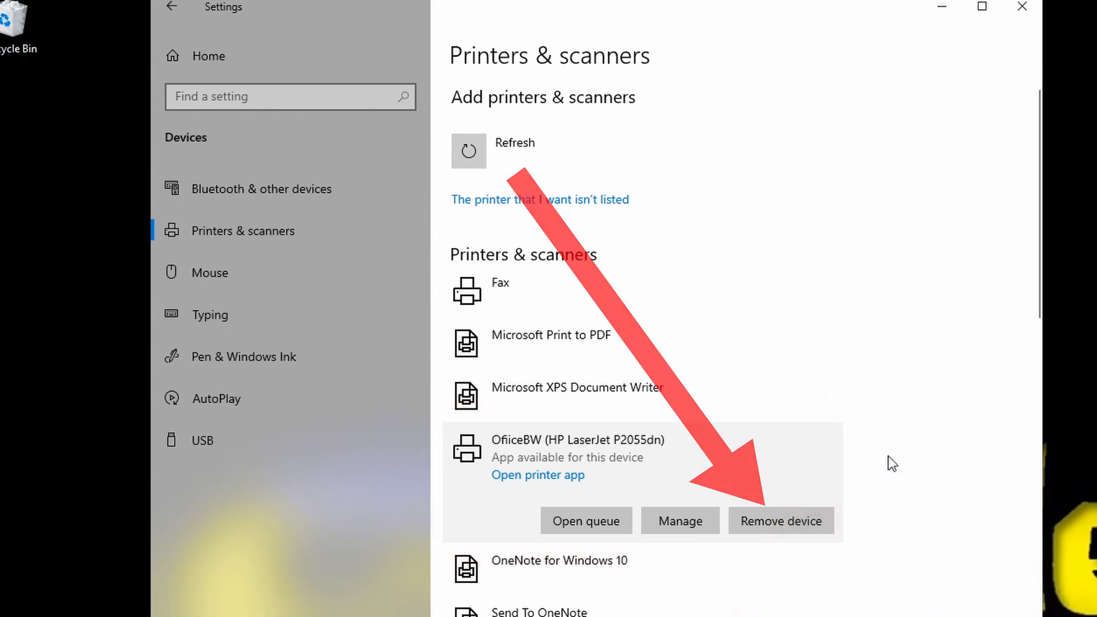
mouse_move(780, 521)
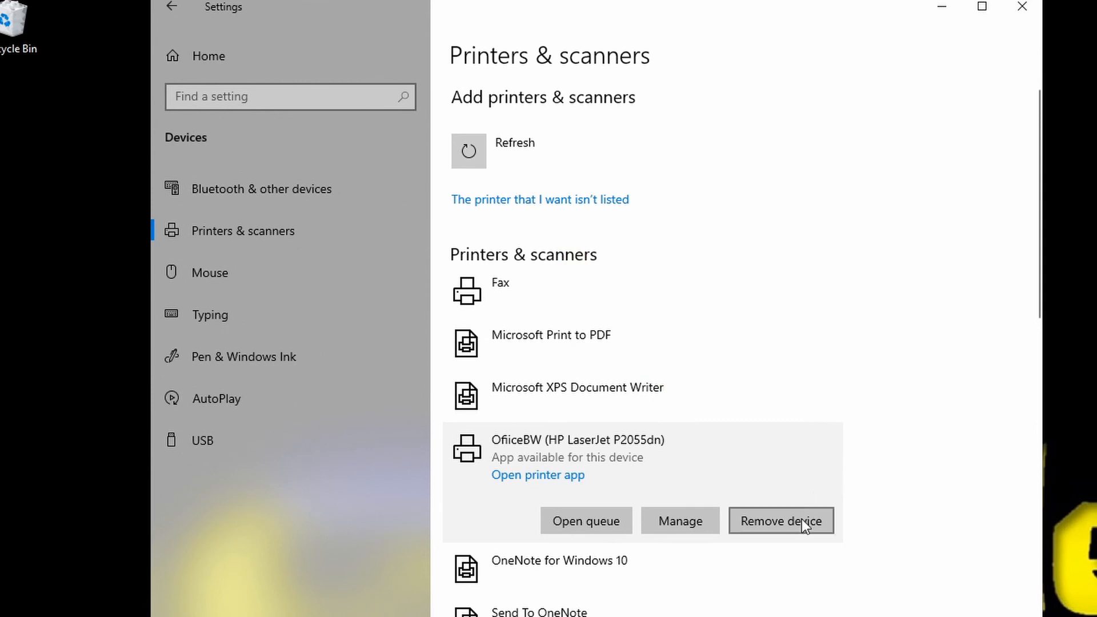
Step: Remove the OfficeBW (HP LaserJet P2055dn) device from the installed printers
left_click(780, 521)
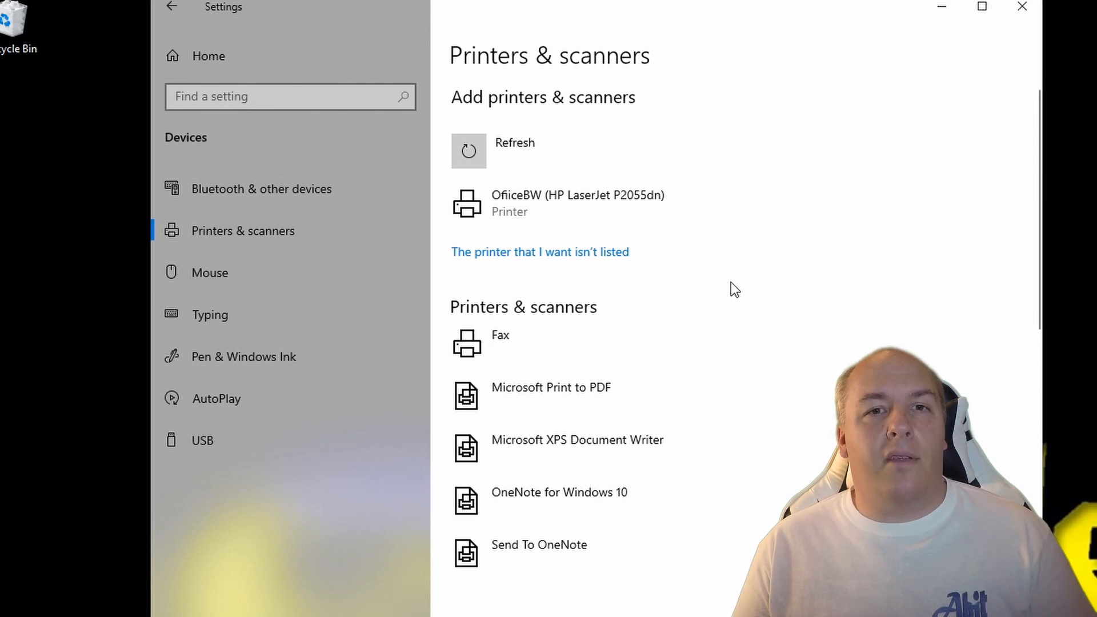
Step: Close the Settings window, leaving the desktop showing
left_click(1022, 7)
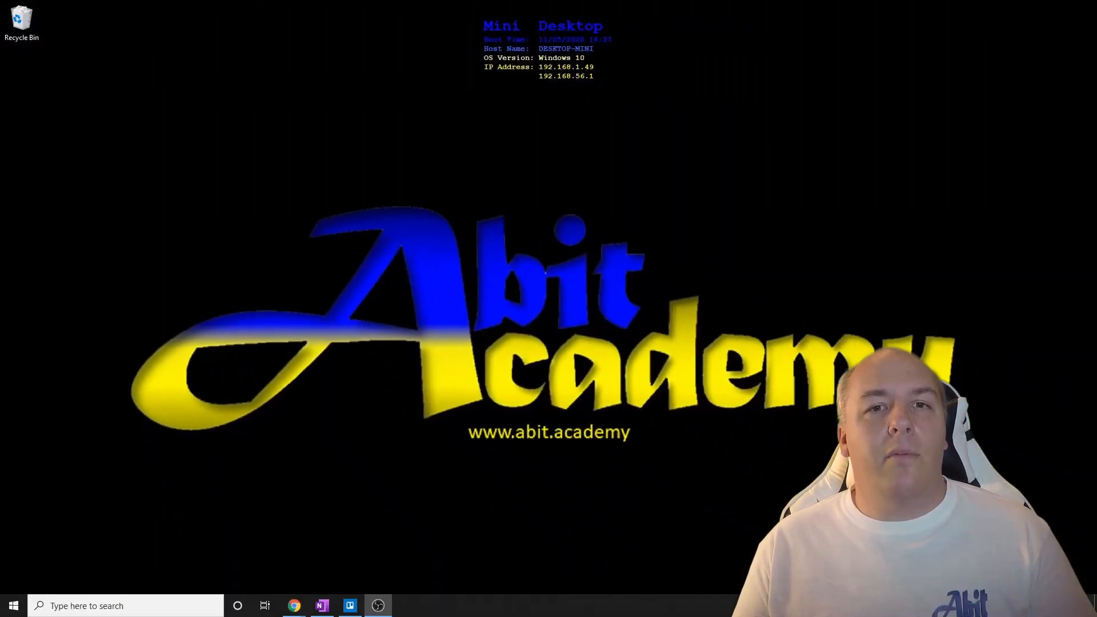